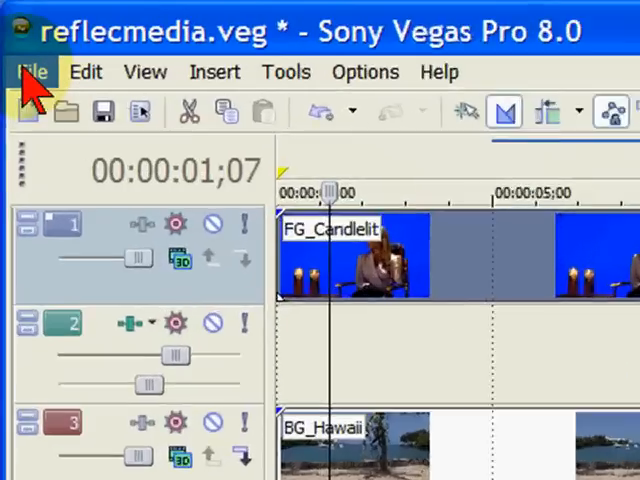
# - Open the project Properties and browse the video template presets, currently NTSC DV
pyautogui.click(37, 71)
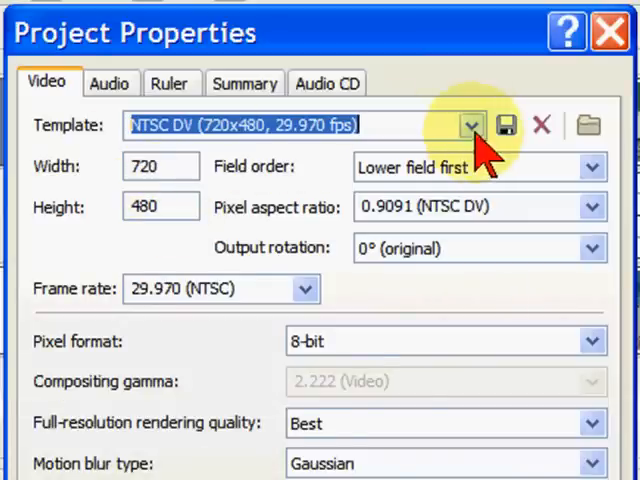
pyautogui.click(471, 124)
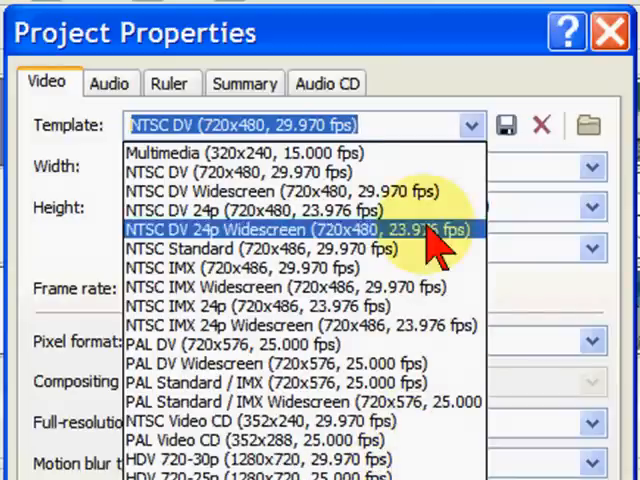
pyautogui.moveTo(495, 60)
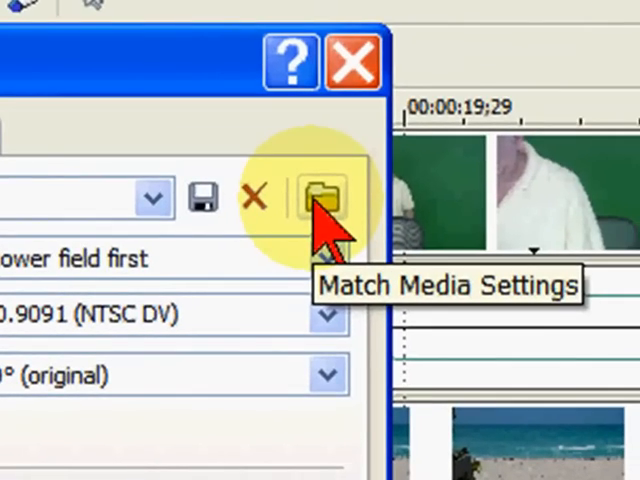
# - Match project video settings to FG_Candlelit.mov (HD 1080-60i), apply and close Properties
pyautogui.click(320, 197)
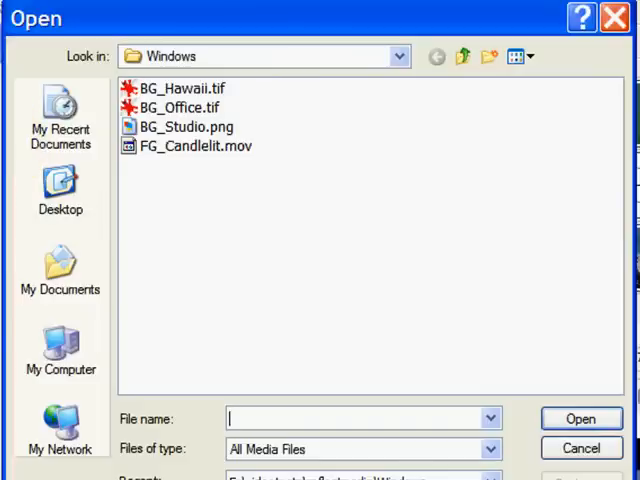
pyautogui.click(196, 146)
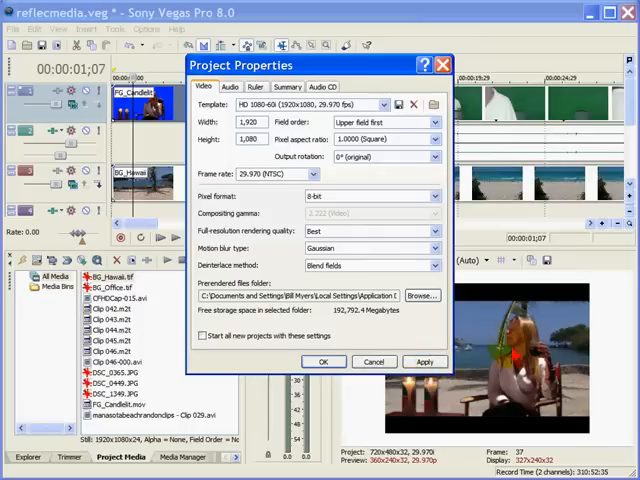
pyautogui.click(424, 362)
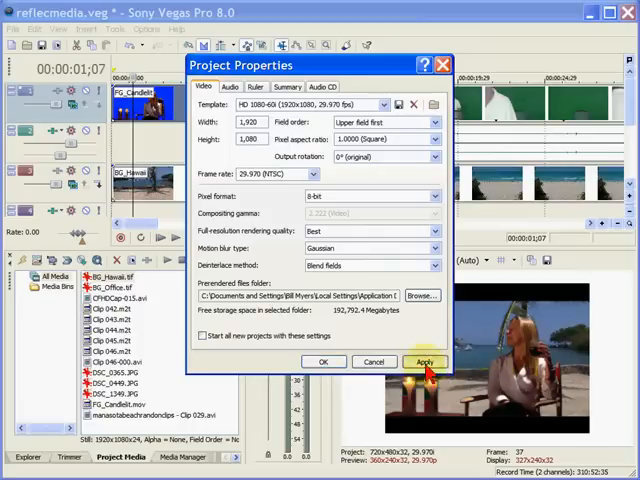
pyautogui.click(424, 361)
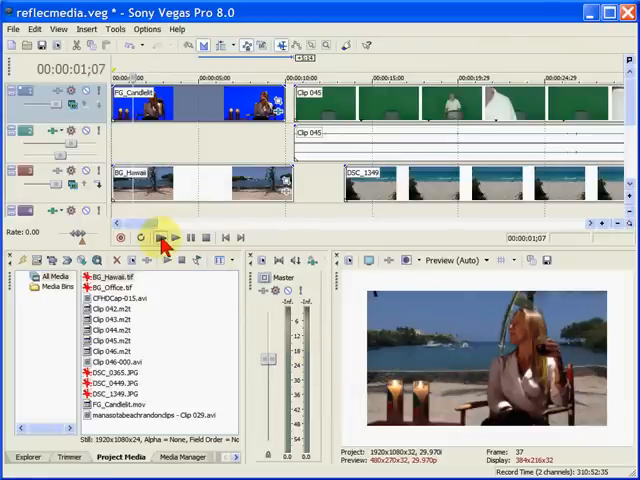
# - Play the composite in the preview window, then pause it
pyautogui.click(172, 237)
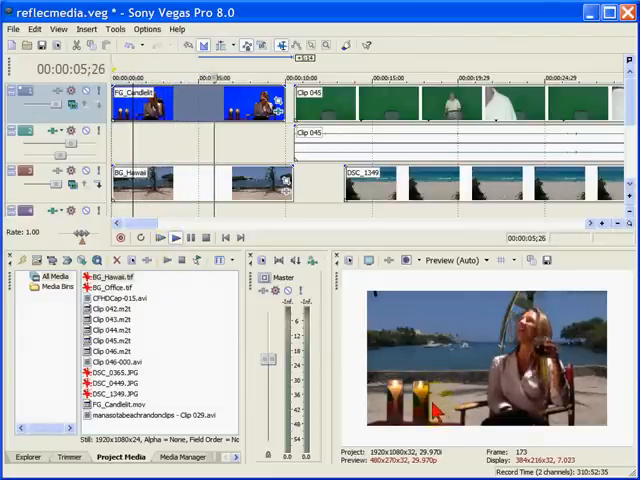
pyautogui.click(174, 237)
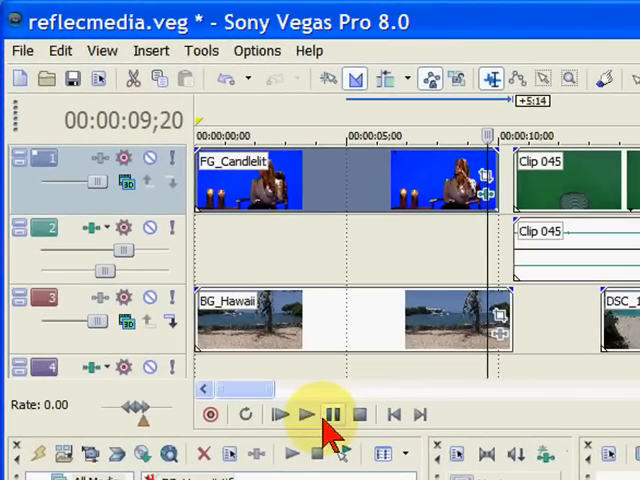
pyautogui.click(23, 50)
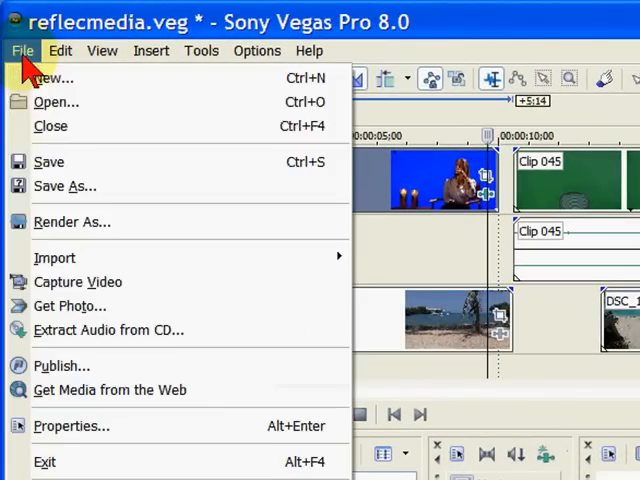
pyautogui.click(63, 426)
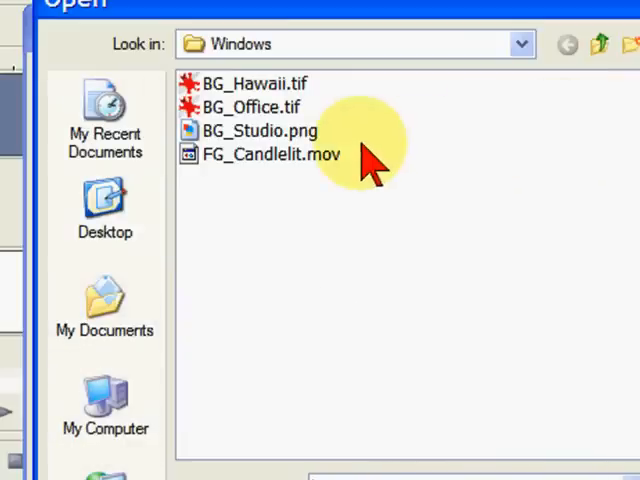
pyautogui.click(268, 154)
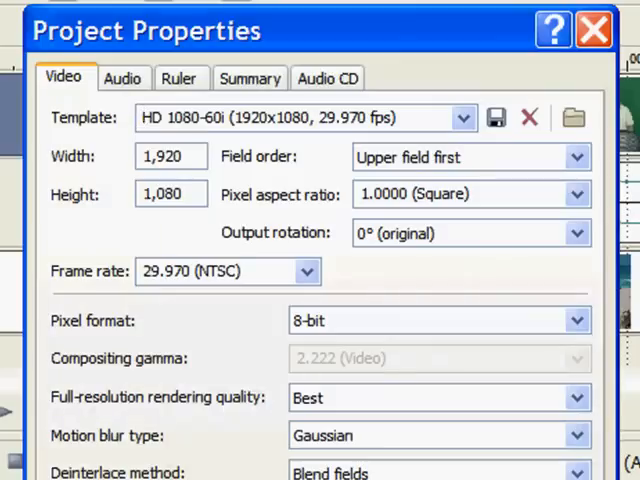
pyautogui.click(290, 117)
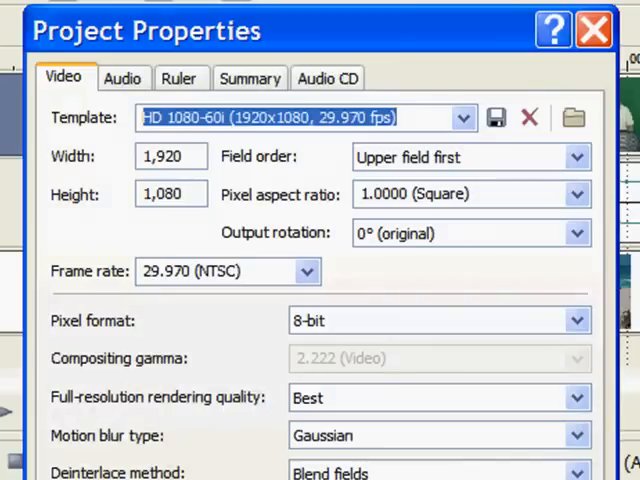
pyautogui.click(593, 33)
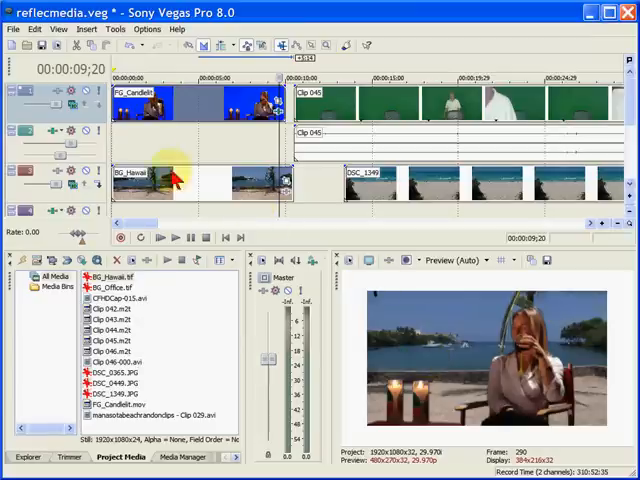
# - Open Render As for reflecmedia.wmv and browse the Windows Media Video V9 templates
pyautogui.click(15, 30)
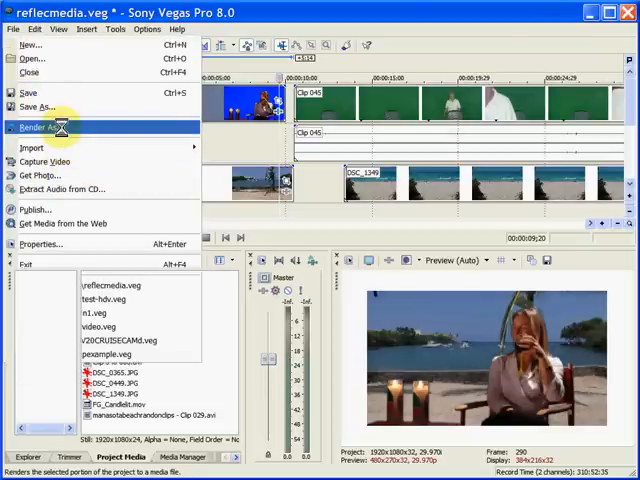
pyautogui.click(40, 127)
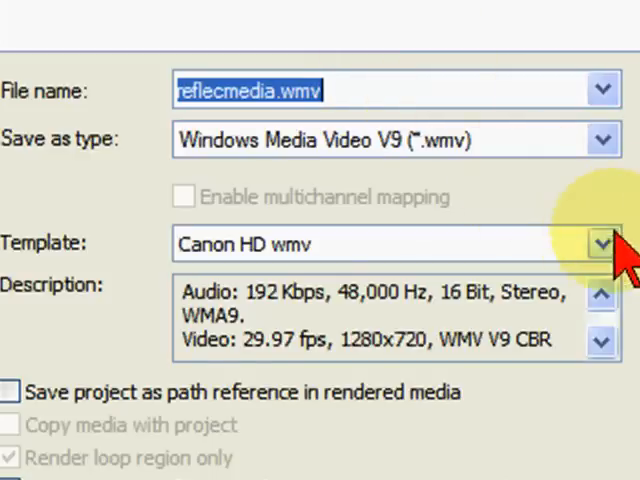
pyautogui.click(598, 243)
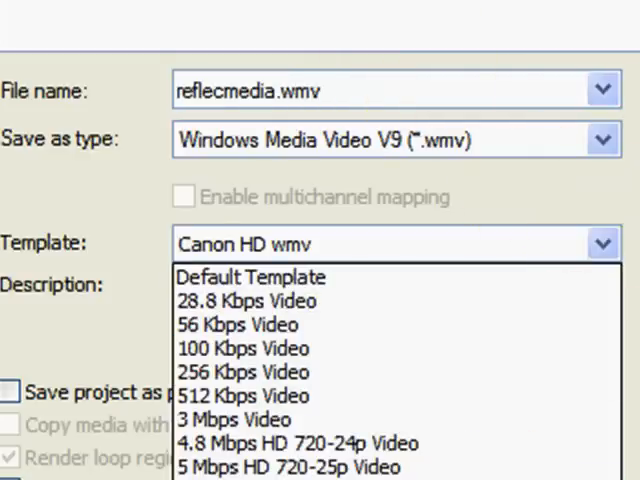